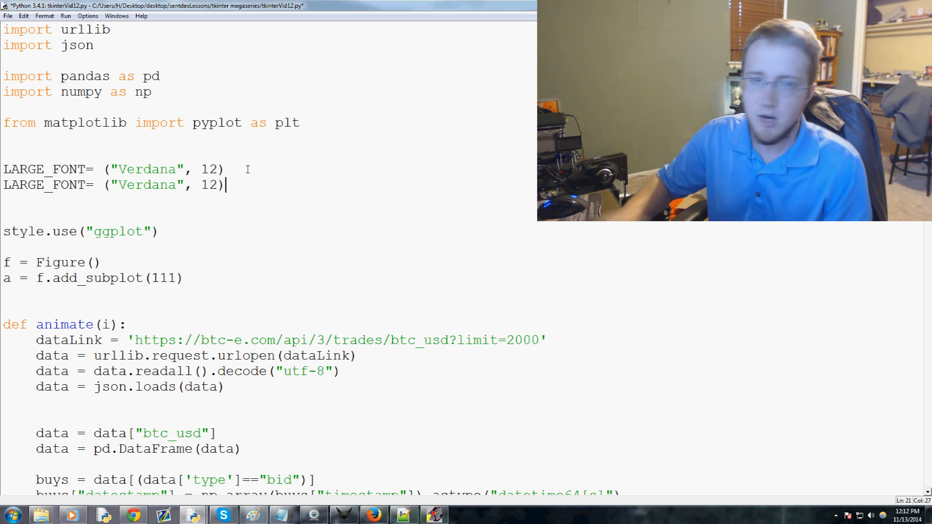
Duplicate the LARGE_FONT line as NORM_FONT at Verdana 10 and SMALL_FONT at Verdana 8
{"action": "key", "text": "enter"}
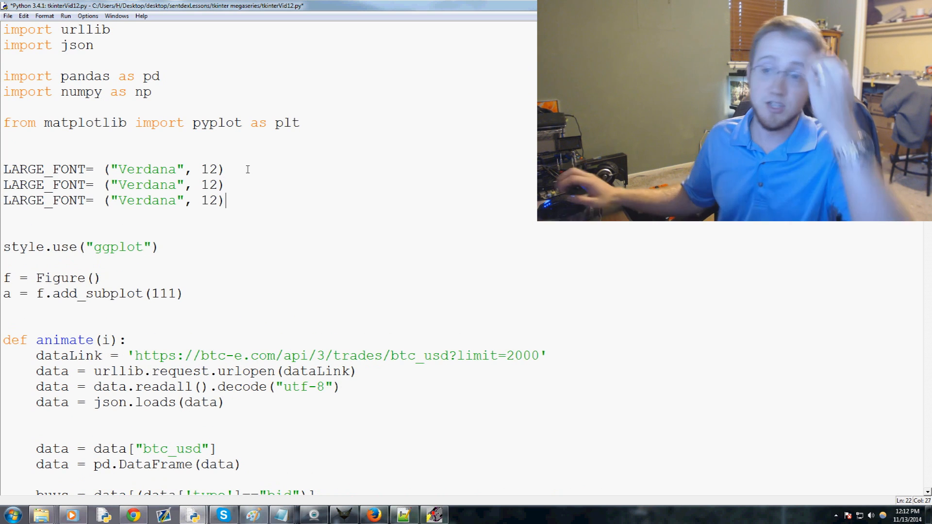
{"action": "double_click", "coordinate": [23, 185]}
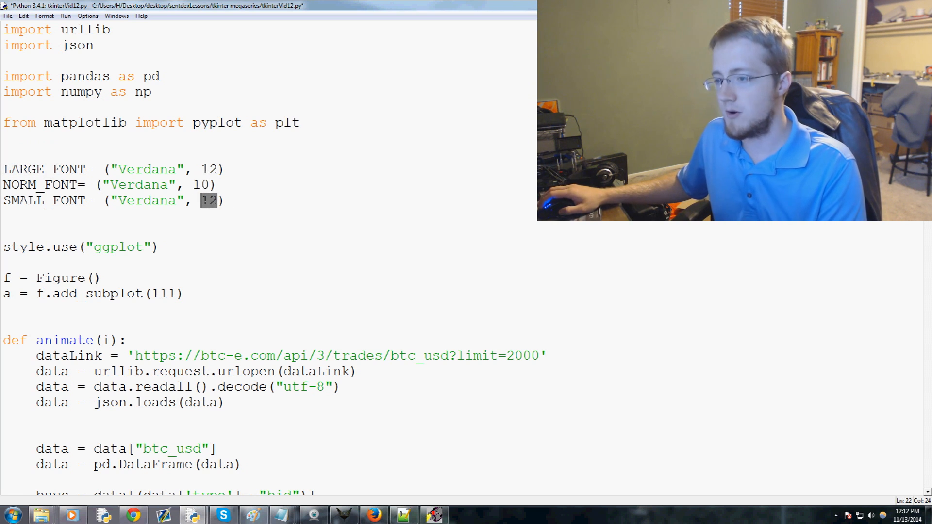
{"action": "type", "text": "8"}
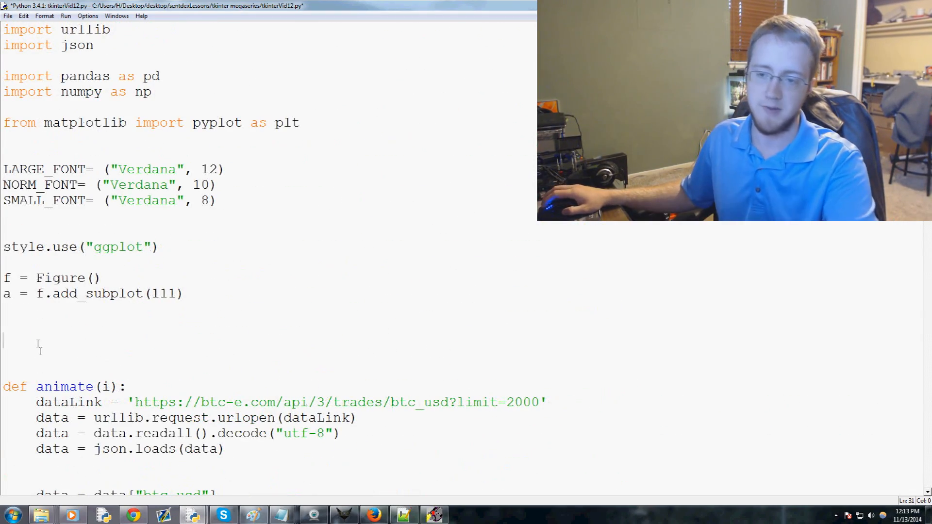
Write the function header def popupmsg(msg): above animate
{"action": "type", "text": "def"}
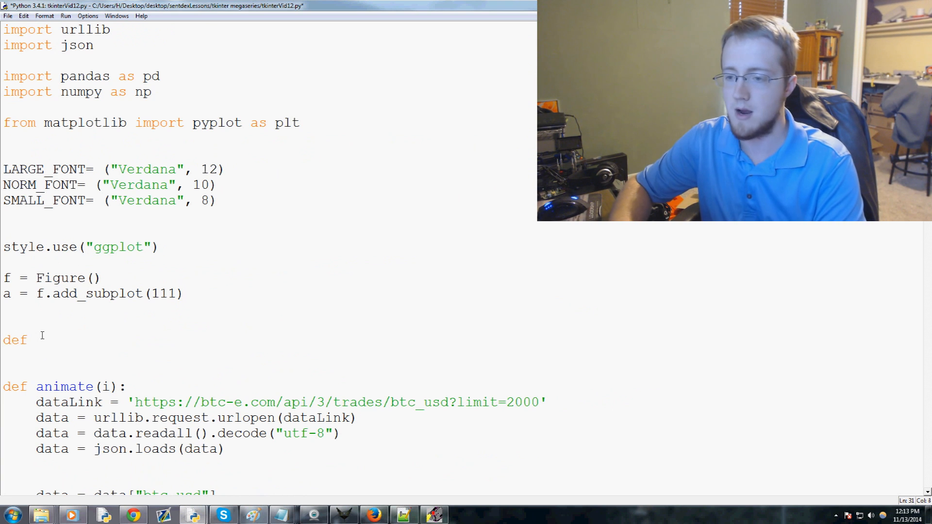
{"action": "type", "text": "popupmsg()"}
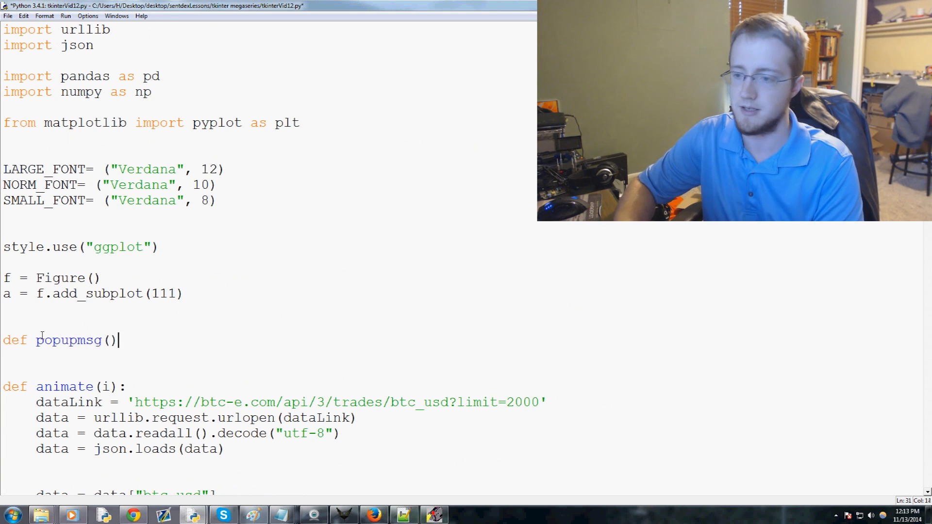
{"action": "type", "text": "msg"}
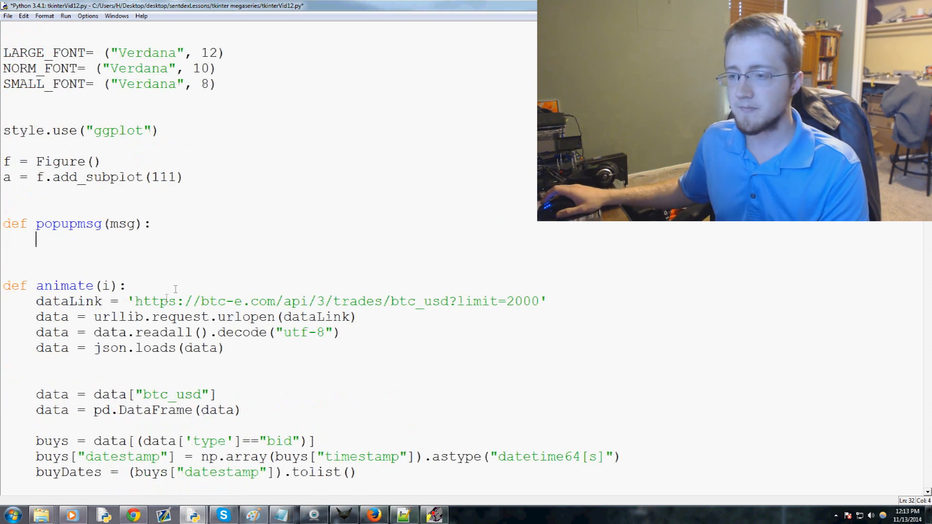
{"action": "scroll", "scroll_direction": "down", "scroll_amount": 3}
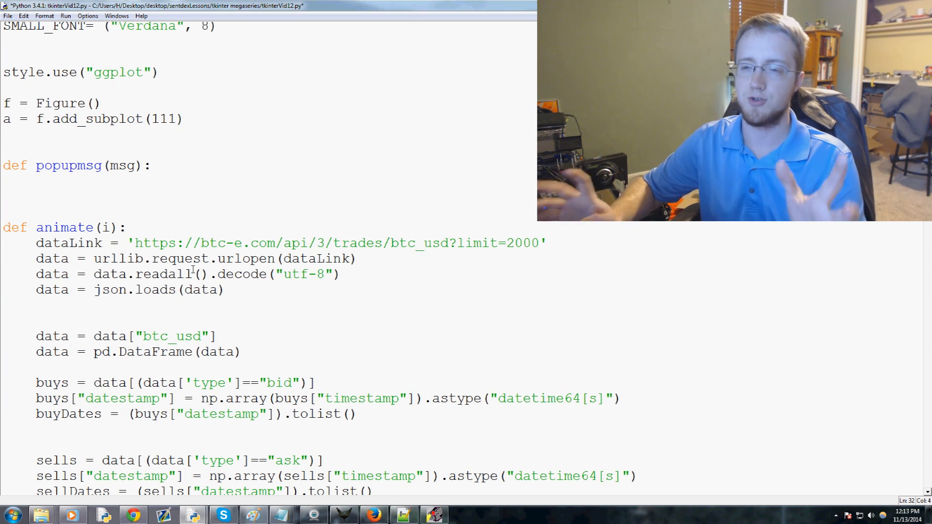
In the body, create popup = tk.Tk() and set popup.wm_title("!")
{"action": "left_click", "coordinate": [37, 181]}
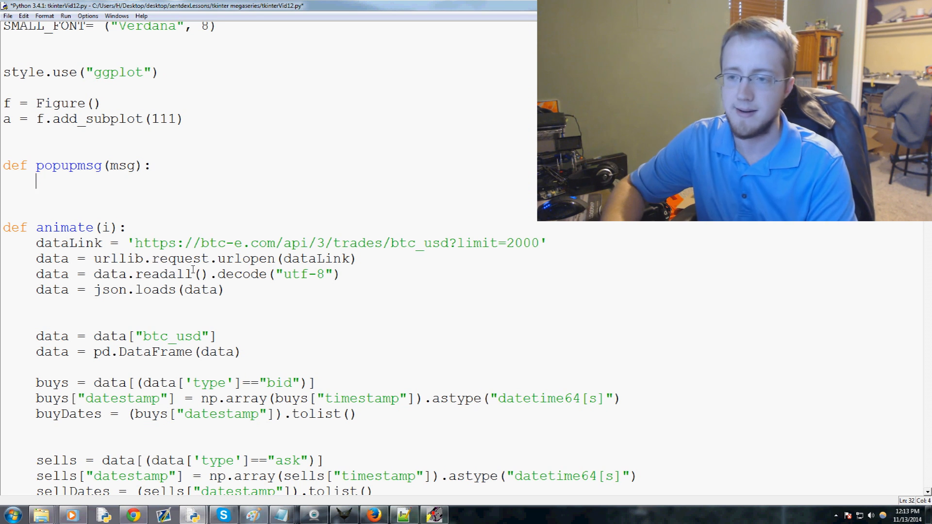
{"action": "type", "text": "popup = tk.Tk("}
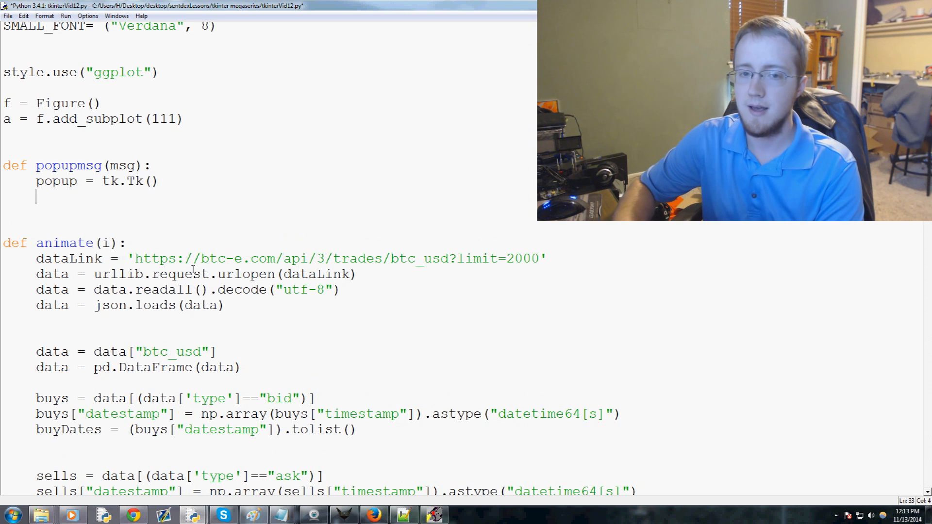
{"action": "type", "text": "def"}
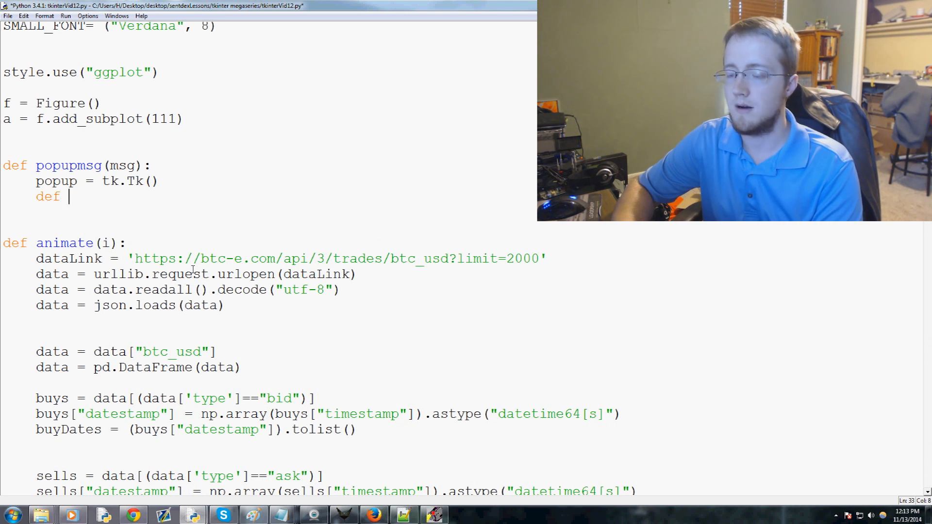
{"action": "key", "text": "BackSpace"}
{"action": "type", "text": "p"}
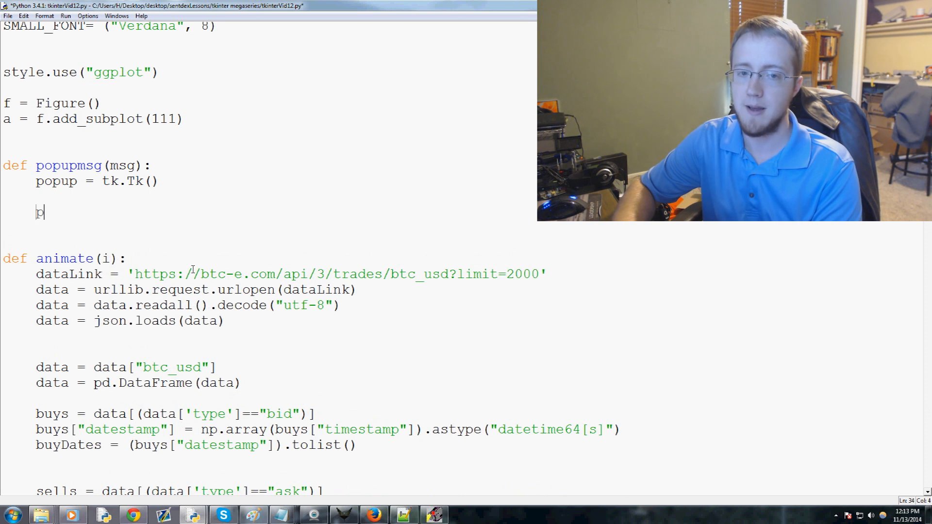
{"action": "type", "text": "opup.wm"}
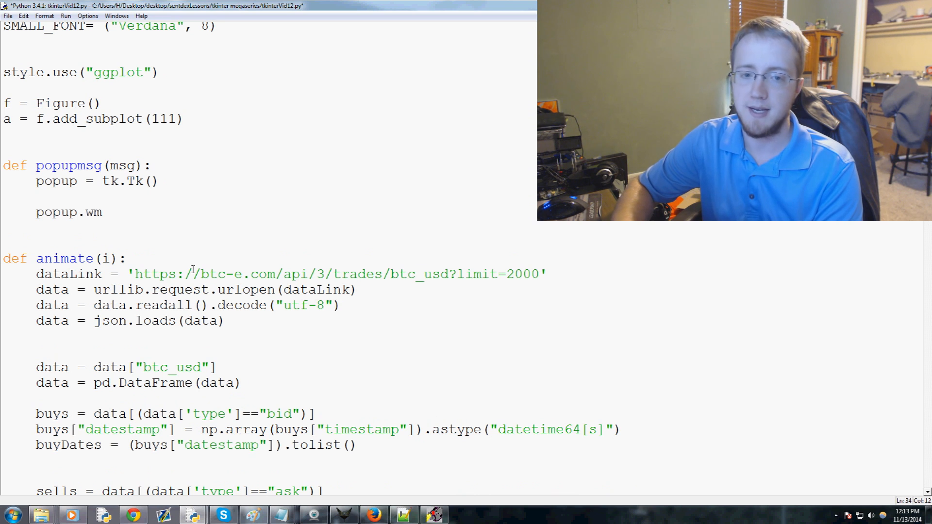
{"action": "type", "text": "_title"}
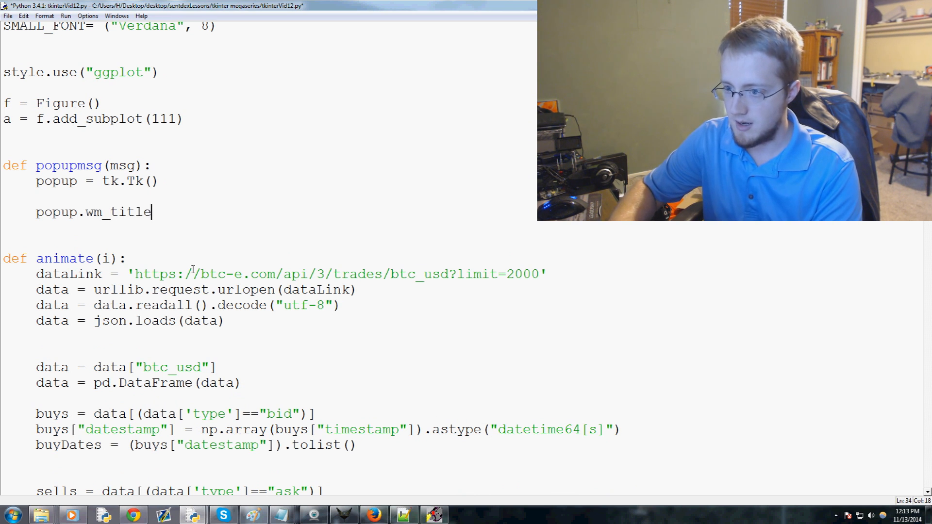
{"action": "type", "text": "()"}
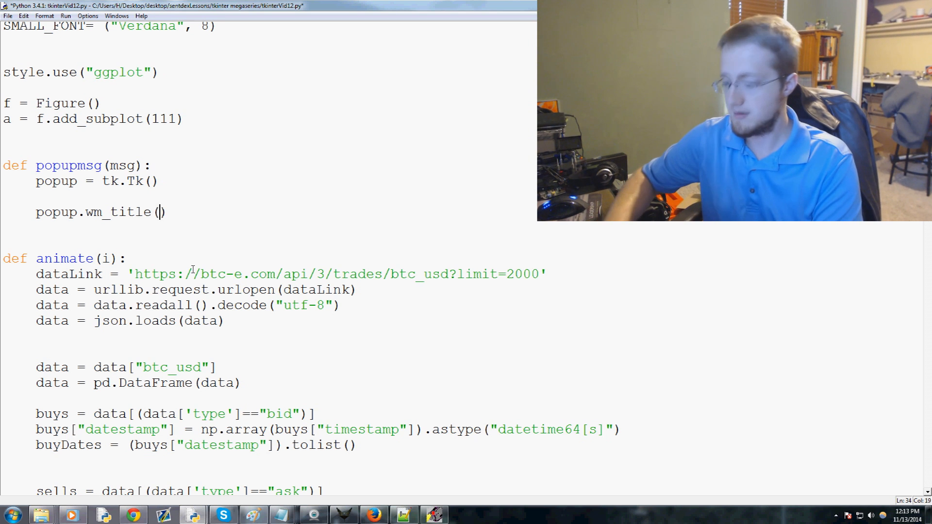
{"action": "type", "text": "\"!\""}
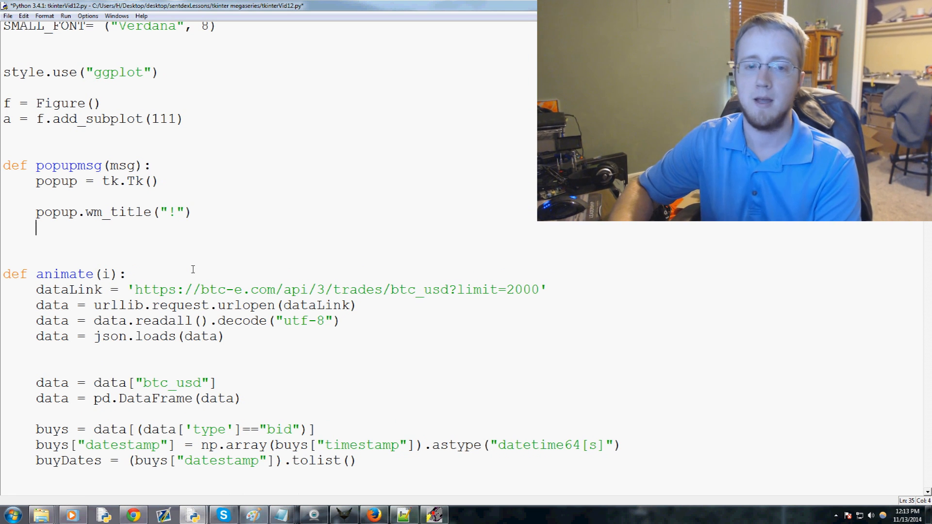
Create label = ttk.Label(popup, text=msg, font=NORM_FONT) inside popupmsg
{"action": "type", "text": "label"}
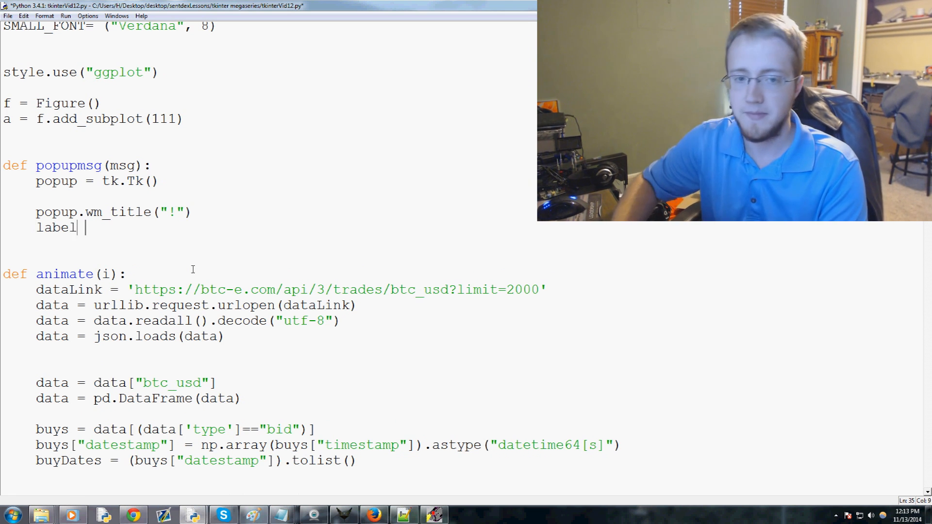
{"action": "type", "text": "= ttk."}
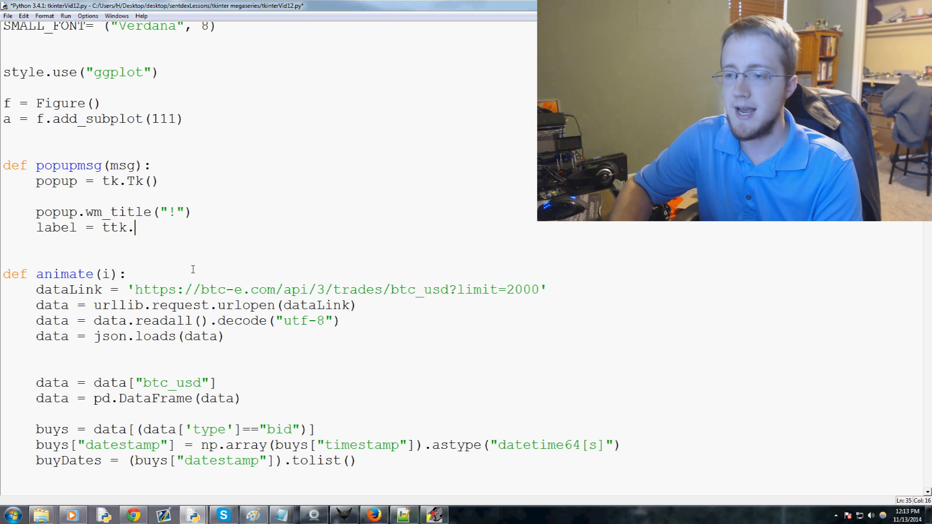
{"action": "type", "text": "Label("}
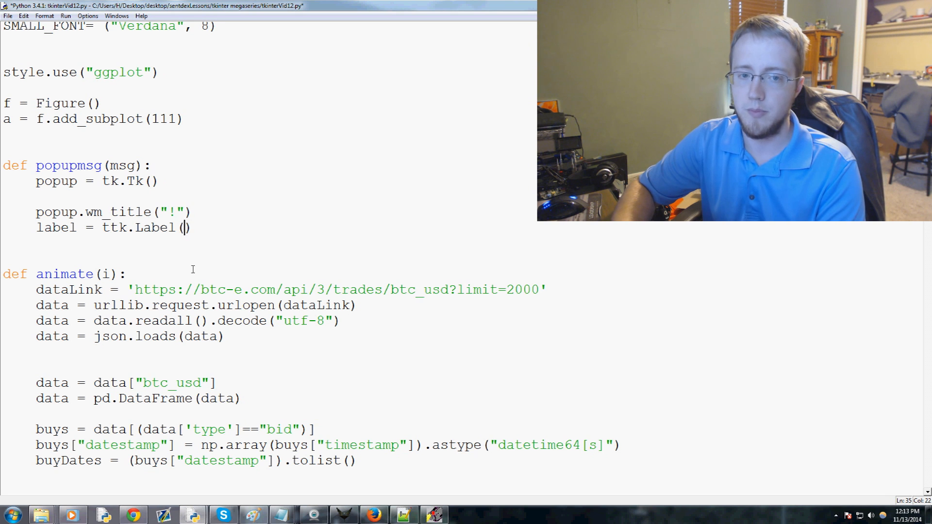
{"action": "type", "text": "popup, text=m"}
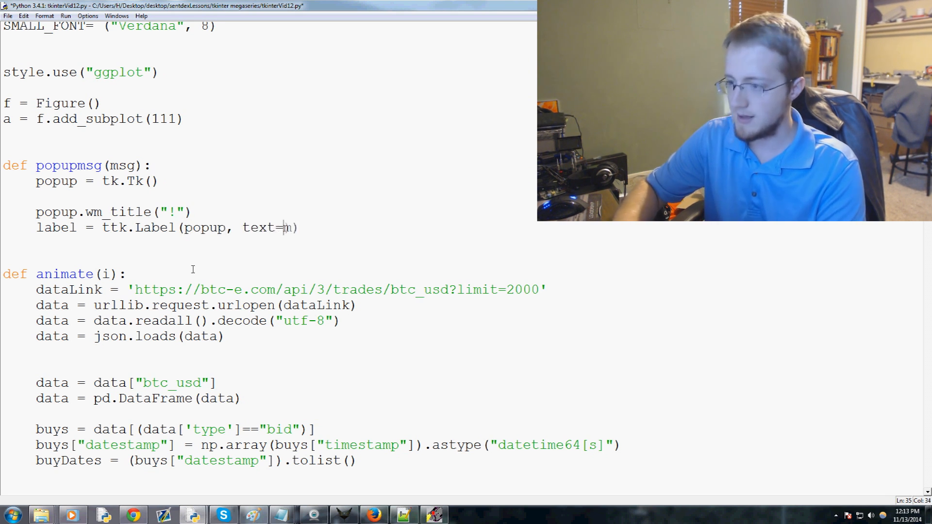
{"action": "type", "text": "sg, font"}
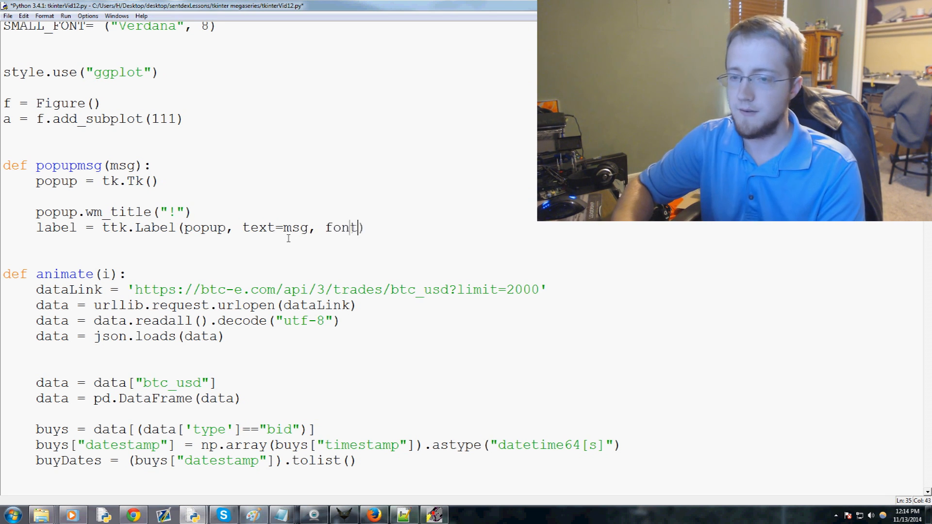
{"action": "type", "text": "="}
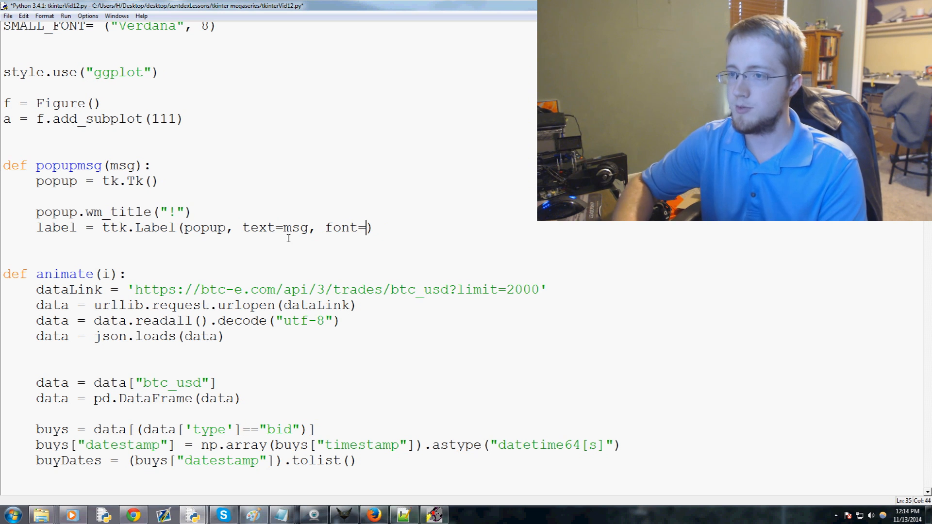
{"action": "type", "text": "NORM_FONT"}
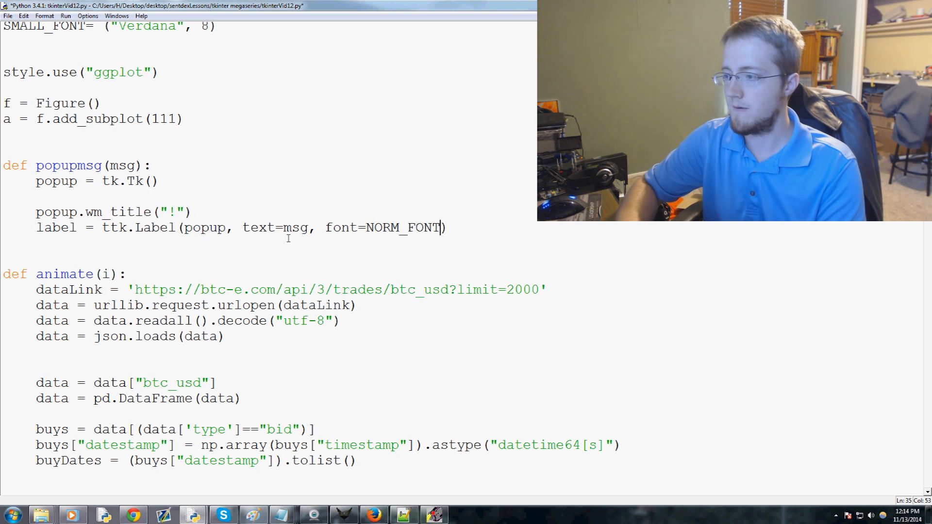
Pack the label with side="top", fill="x", pady=10
{"action": "type", "text": "label.pack("}
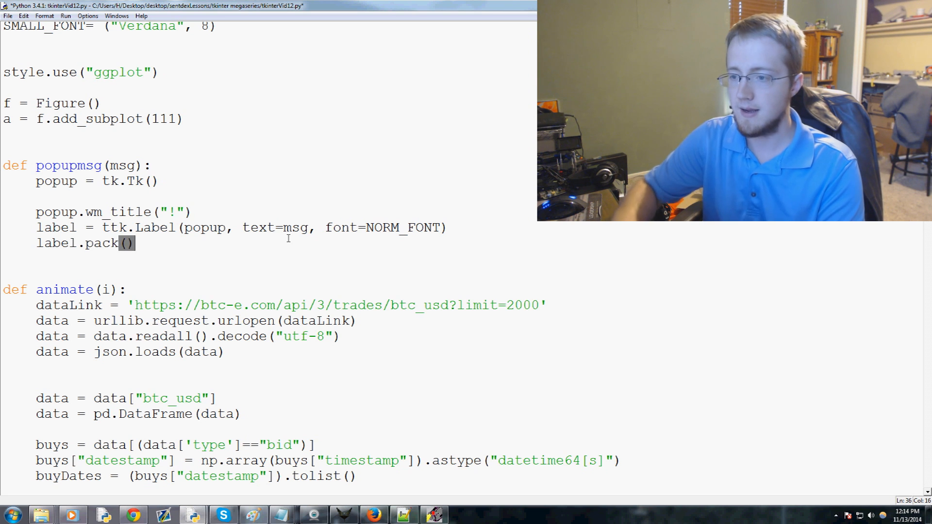
{"action": "type", "text": "side=\""}
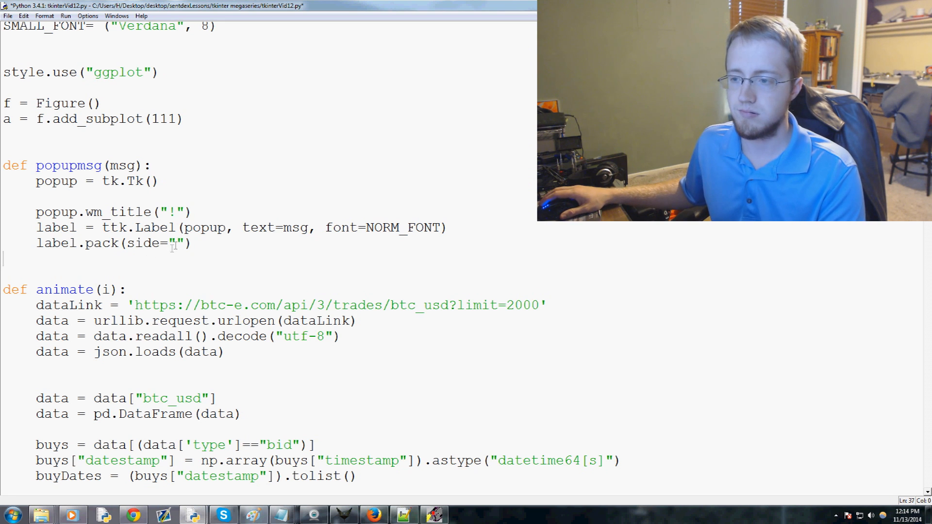
{"action": "type", "text": "top"}
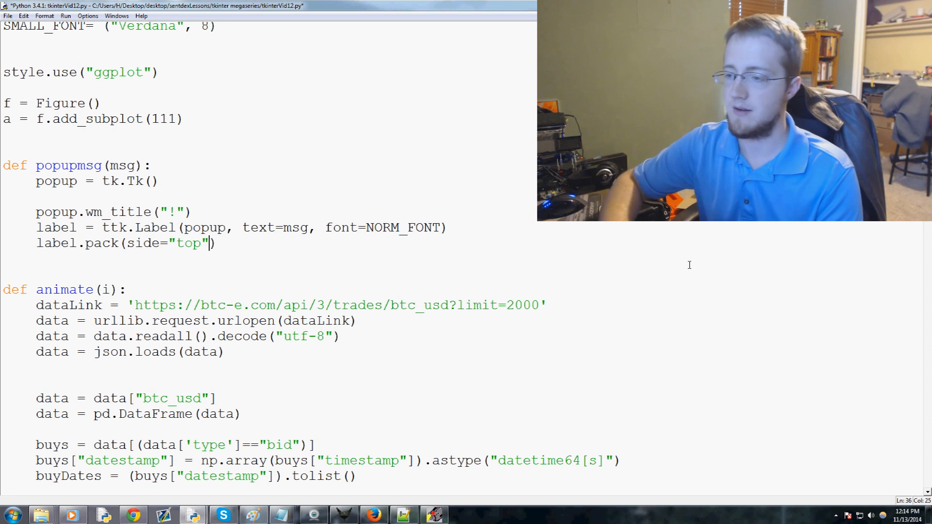
{"action": "type", "text": "\", \""}
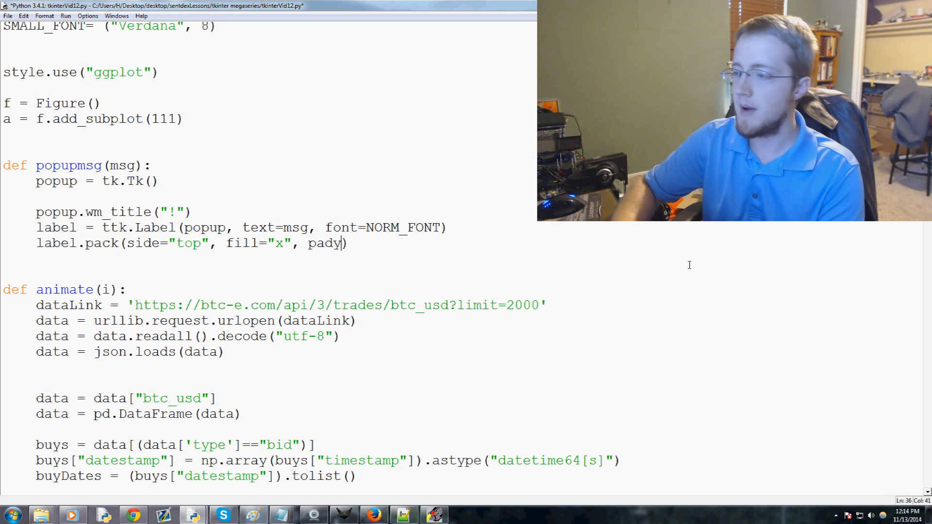
{"action": "type", "text": "=10"}
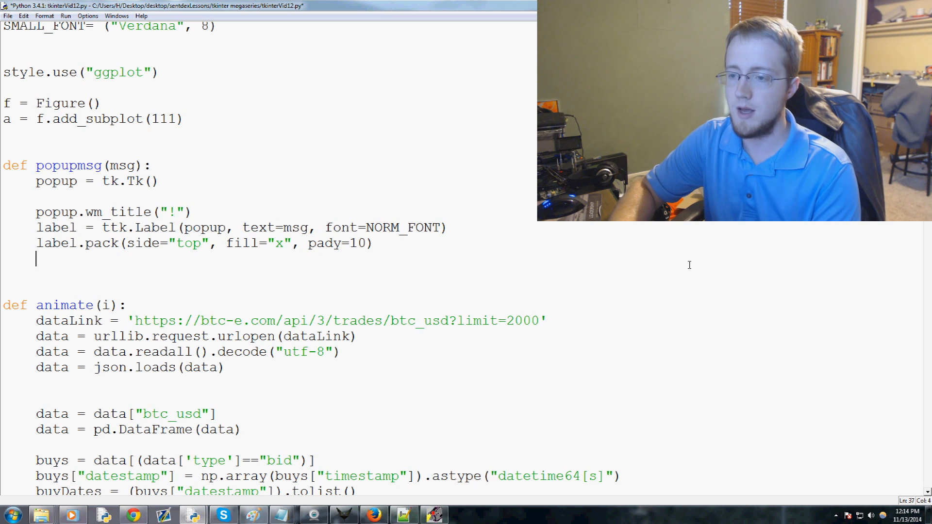
Define B1 = ttk.Button(popup, text="Okay", command=leavemini)
{"action": "type", "text": "b"}
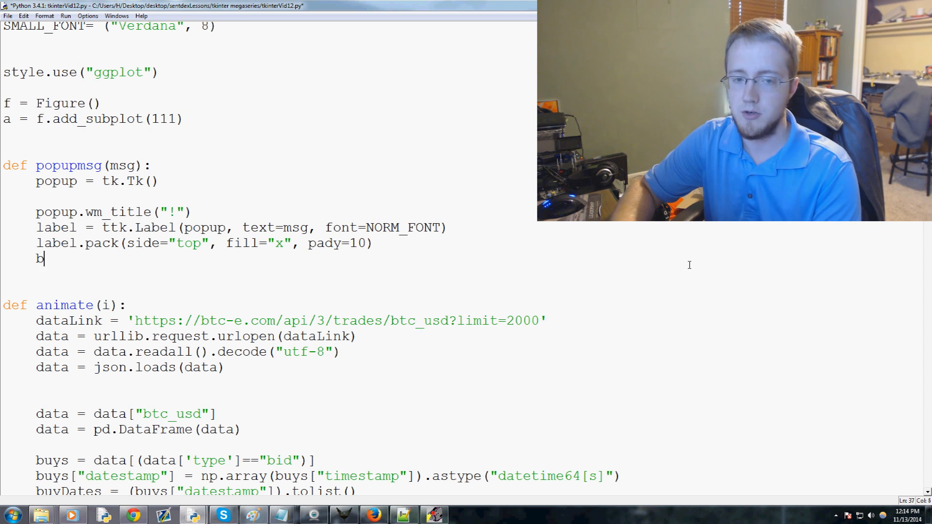
{"action": "type", "text": "1 ="}
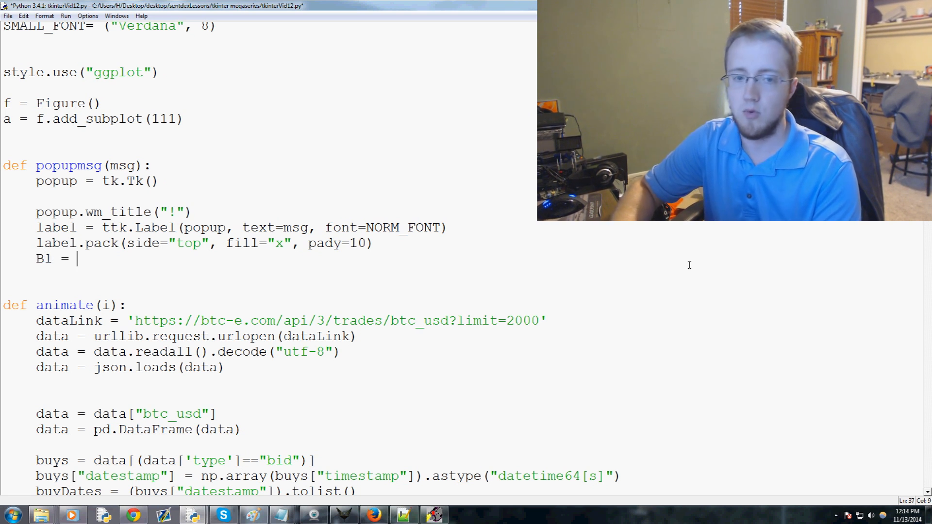
{"action": "type", "text": "ttk.Bu"}
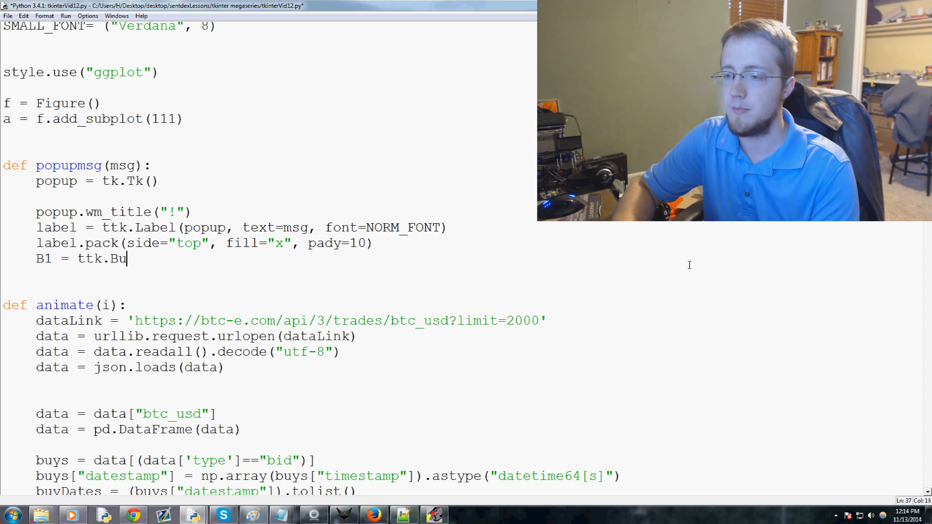
{"action": "type", "text": "tton()"}
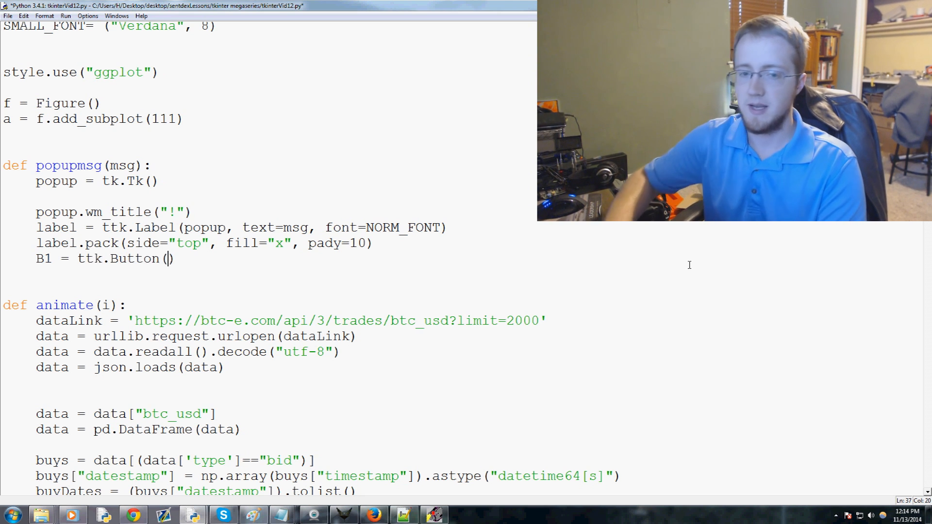
{"action": "type", "text": "popup,"}
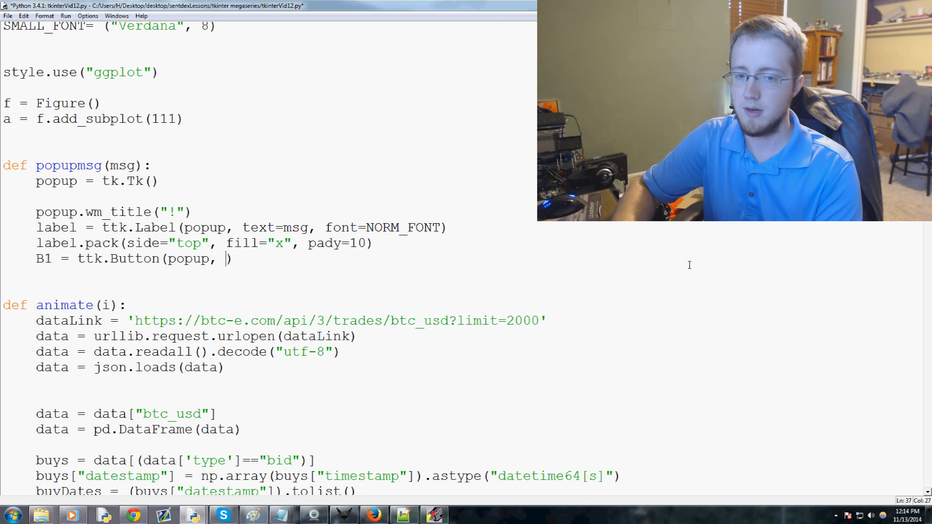
{"action": "type", "text": "text=\""}
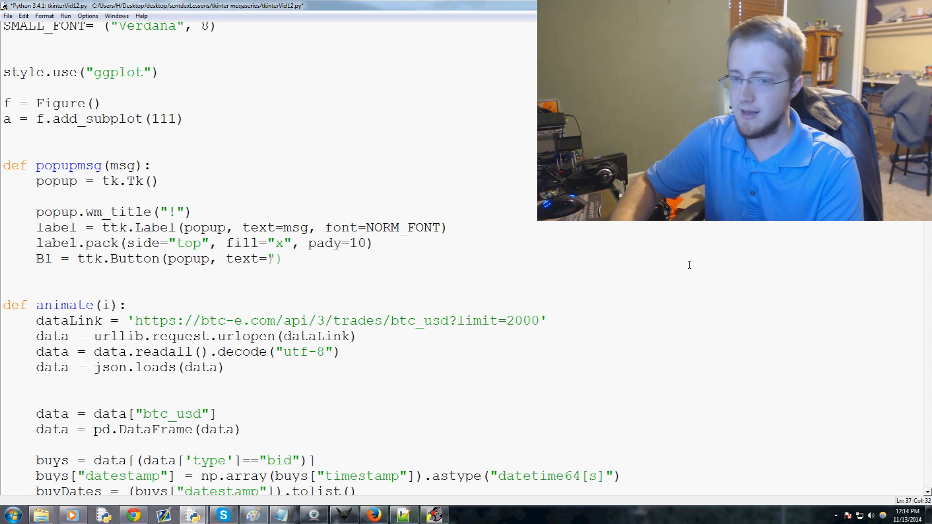
{"action": "type", "text": "Okay"}
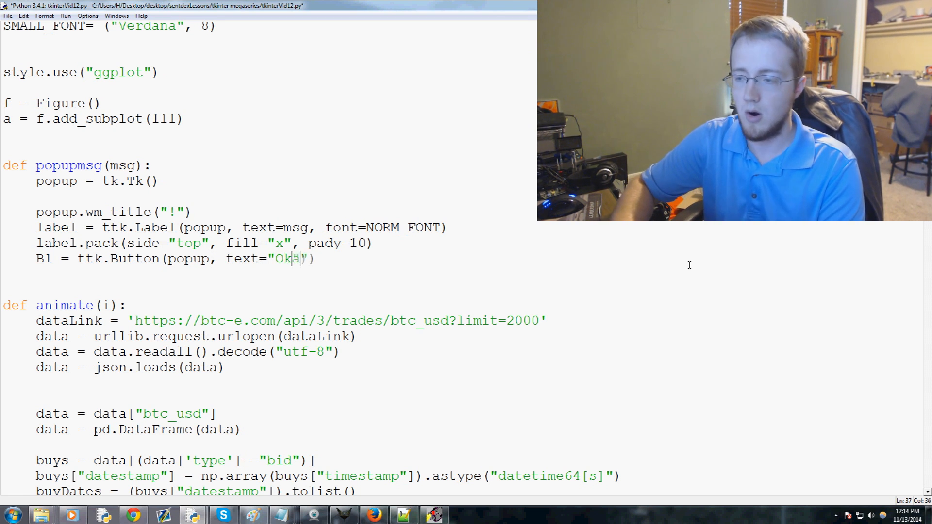
{"action": "type", "text": "y, command = leavemini"}
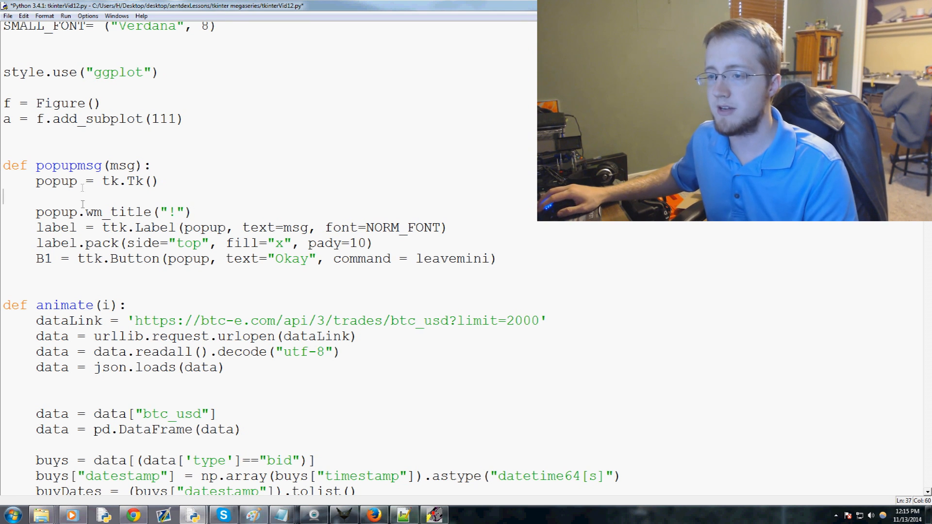
Add B1.pack() and popup.mainloop() below the button definition
{"action": "left_click", "coordinate": [500, 258]}
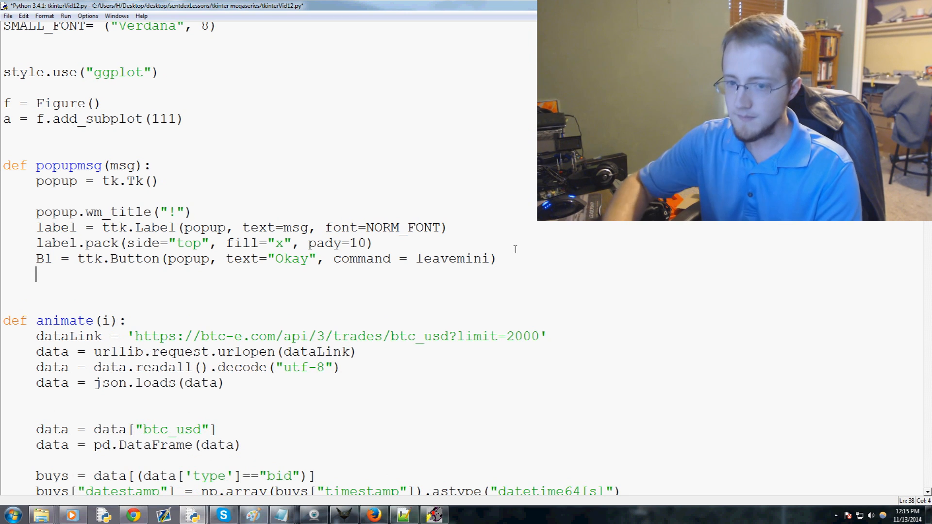
{"action": "type", "text": "B!"}
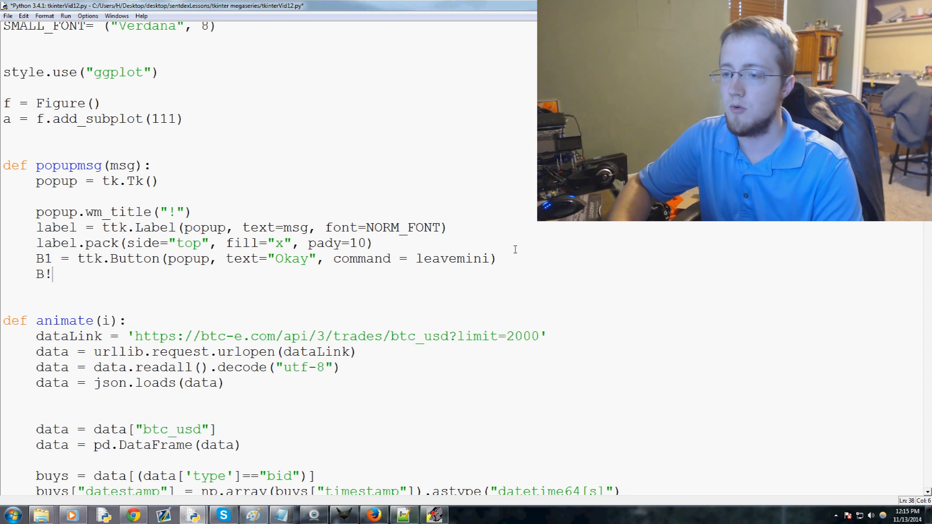
{"action": "type", "text": "1.pack("}
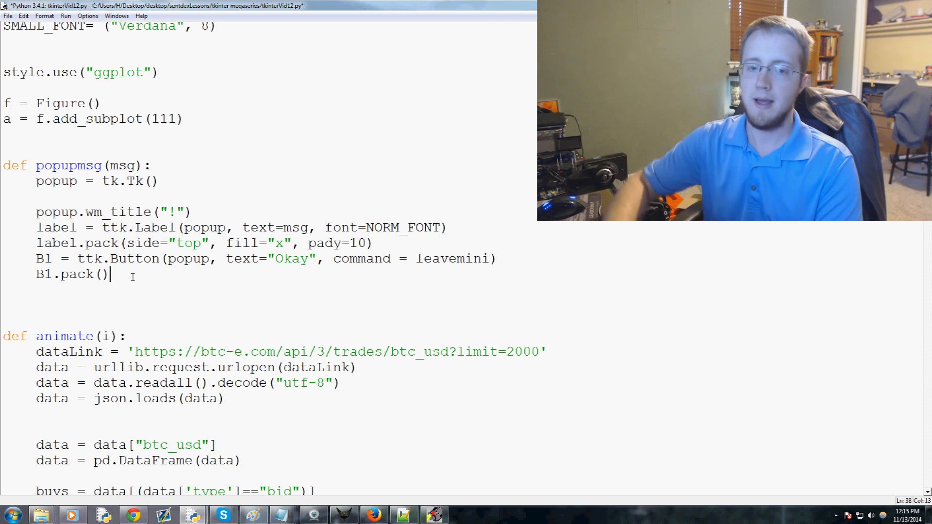
{"action": "type", "text": "popup."}
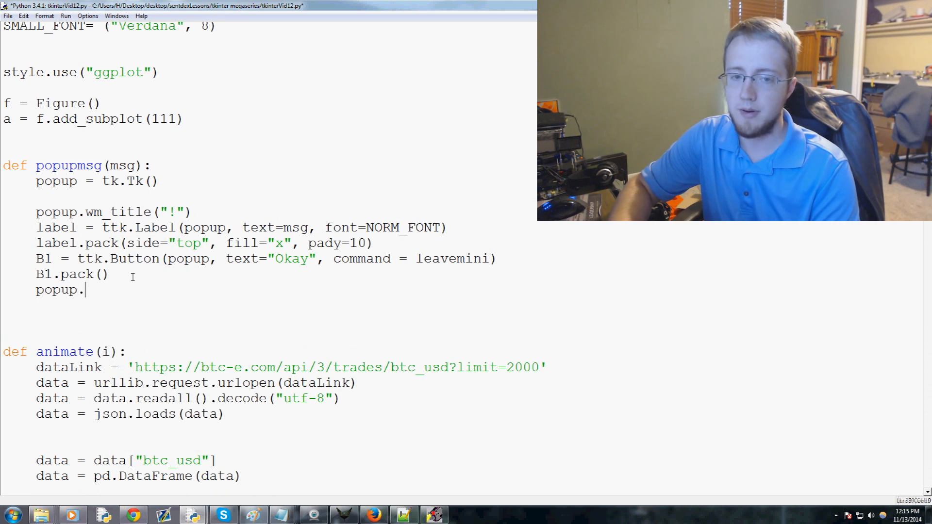
{"action": "type", "text": "mainloop()"}
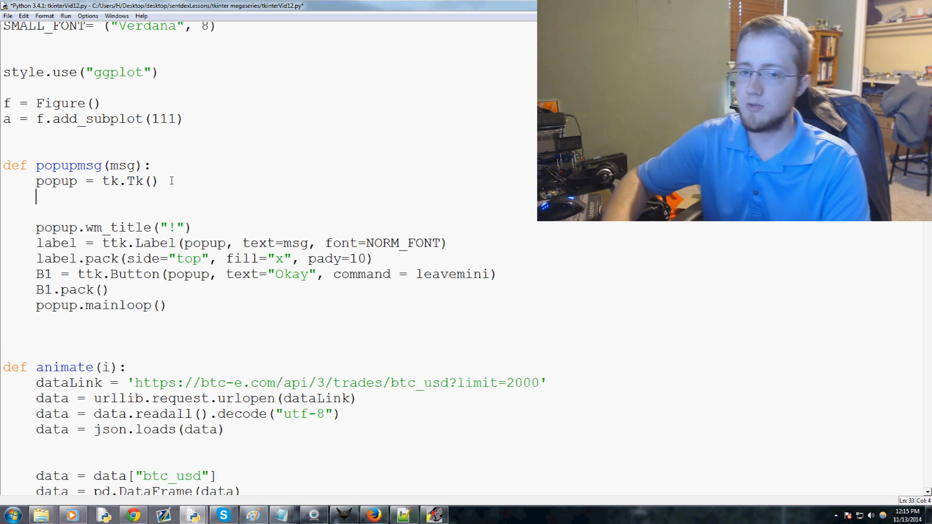
Add def leavemini(): with popup.destroy() in its body under popup = tk.Tk()
{"action": "type", "text": "def leave"}
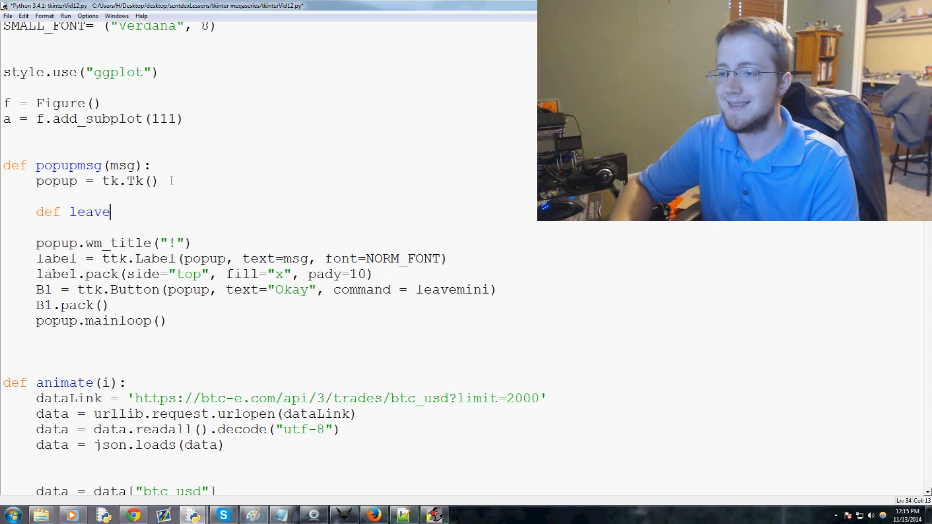
{"action": "type", "text": "mini()"}
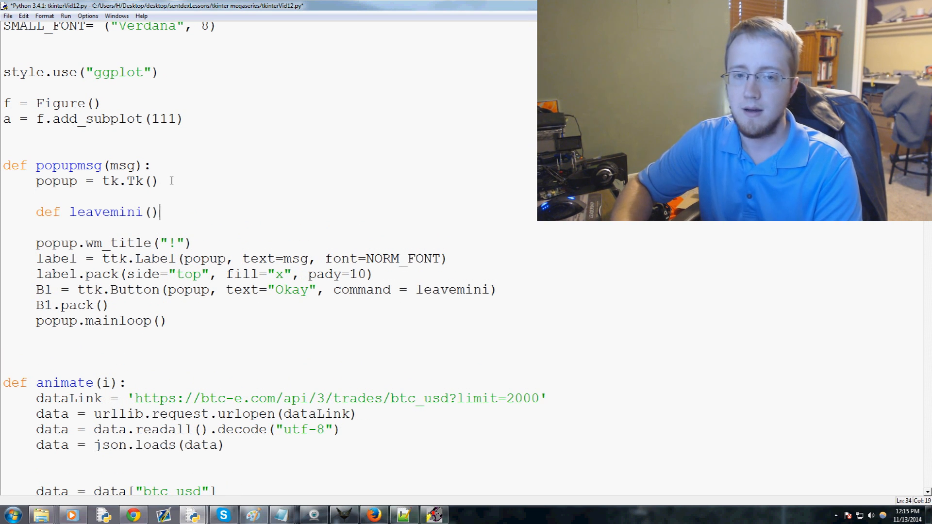
{"action": "type", "text": "popup."}
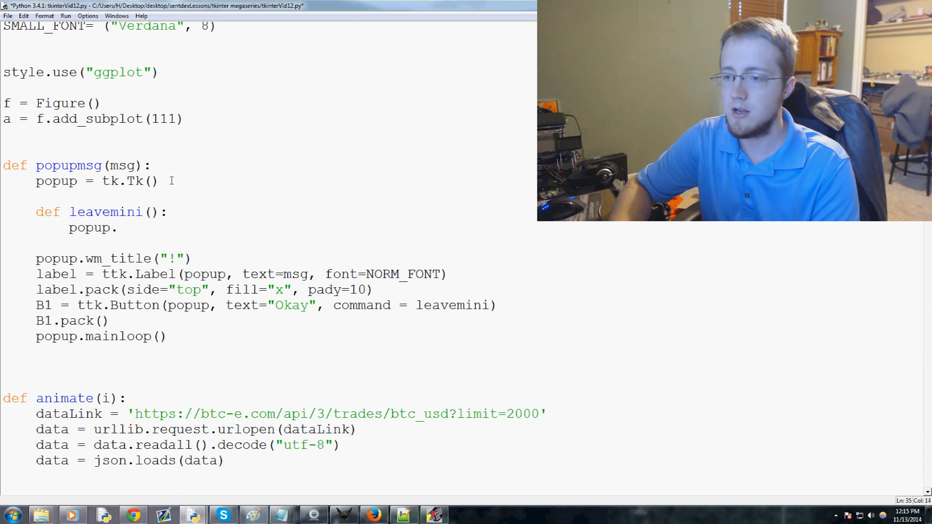
{"action": "type", "text": "destroy"}
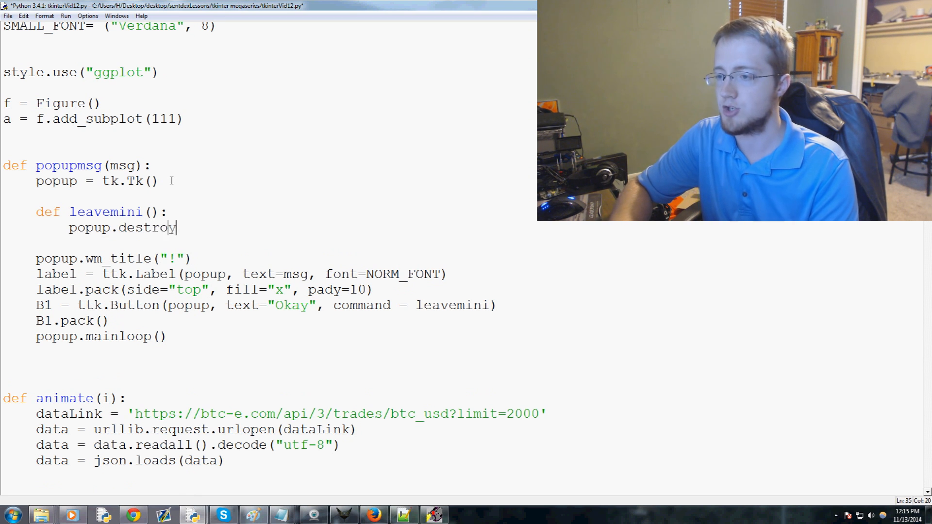
{"action": "type", "text": "()"}
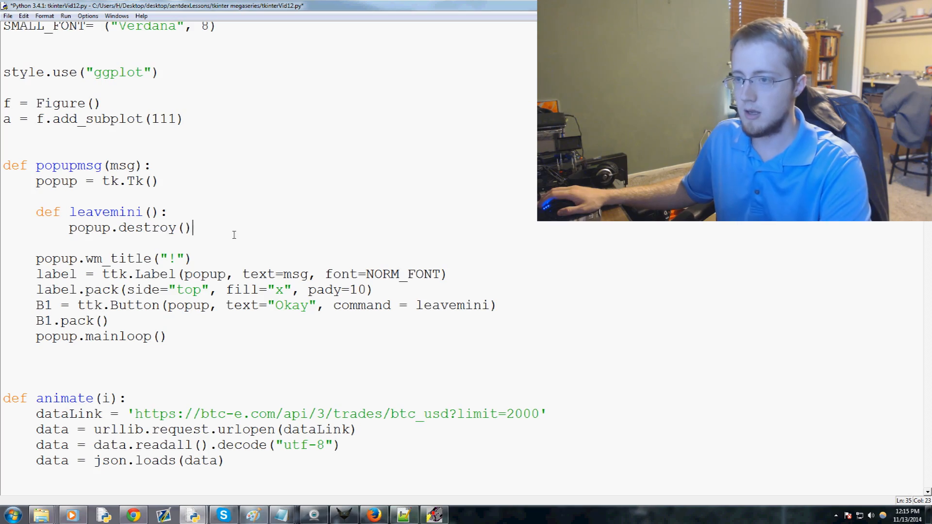
Save and run the script, then dismiss the "Not supported just yet!" popup with Okay
{"action": "scroll", "scroll_direction": "down", "scroll_amount": 3}
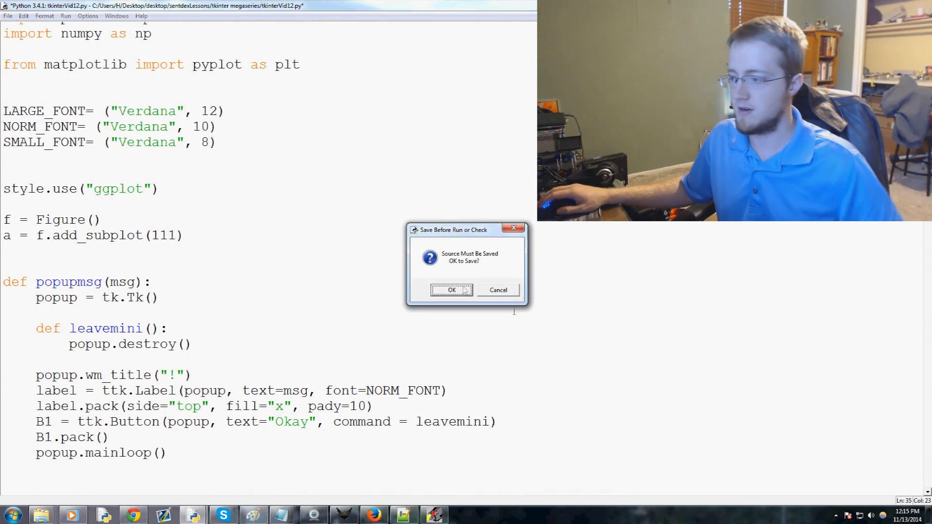
{"action": "left_click", "coordinate": [451, 290]}
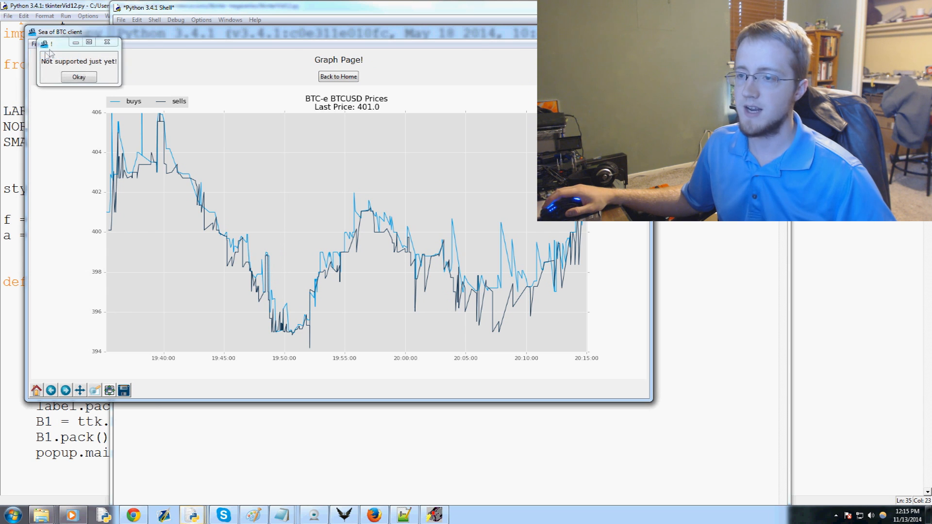
{"action": "left_click", "coordinate": [79, 76]}
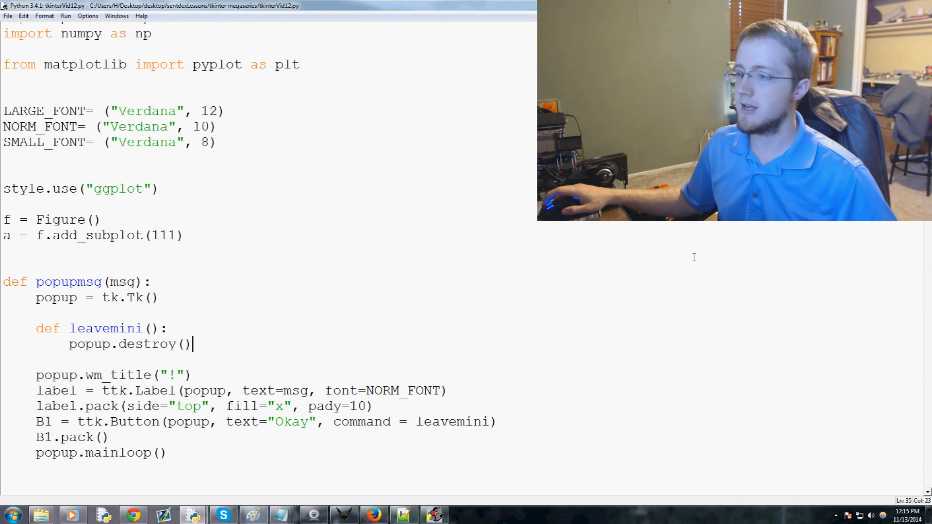
Set the Okay button's command to popup.destroy instead of leavemini
{"action": "scroll", "scroll_direction": "down", "scroll_amount": 3}
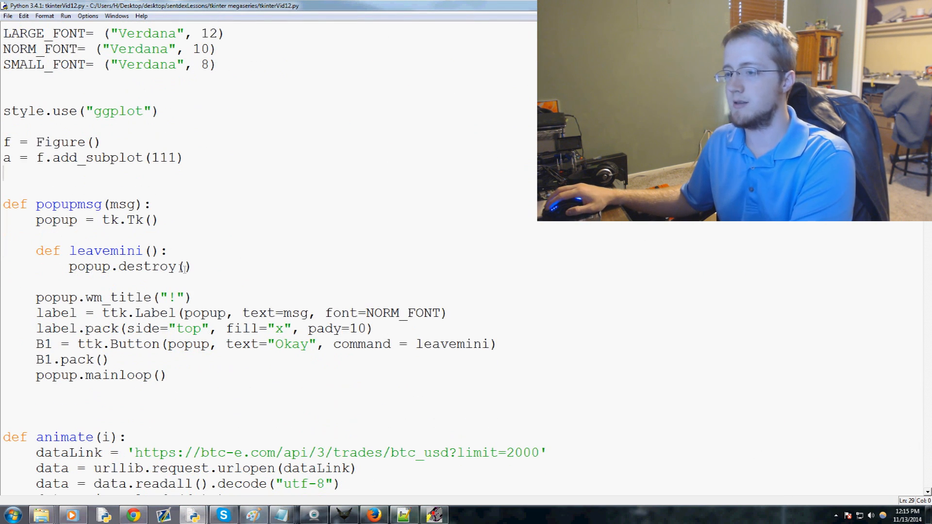
{"action": "double_click", "coordinate": [122, 266]}
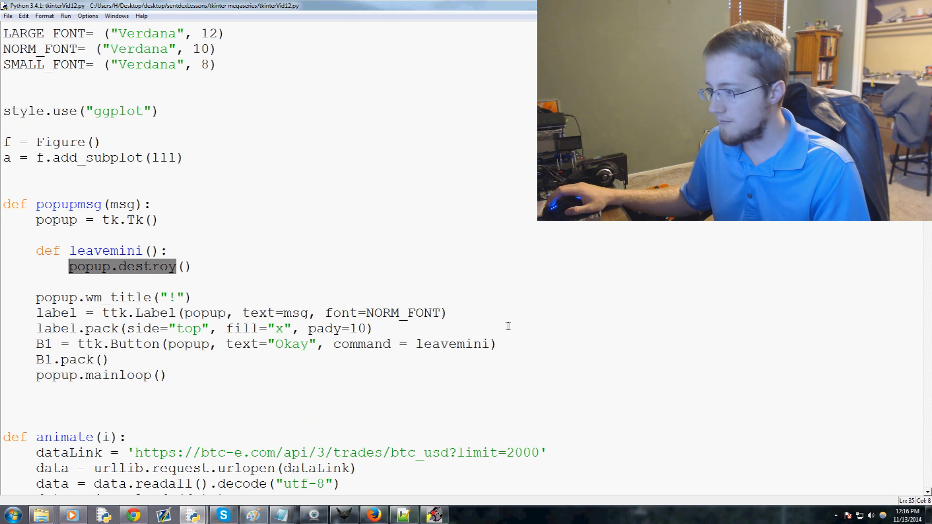
{"action": "type", "text": "popup.destroy"}
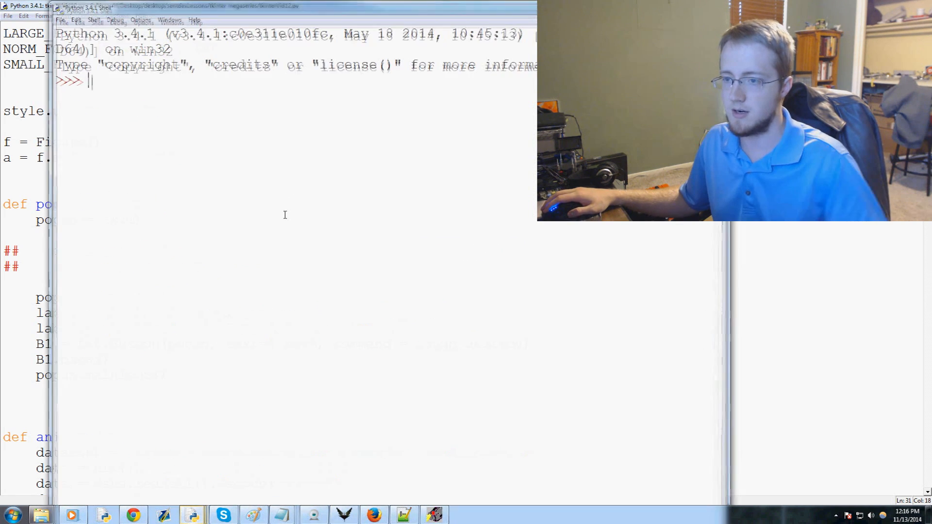
Rerun the script, confirm Okay closes the popup, and select the commented leavemini lines
{"action": "key", "text": "F5"}
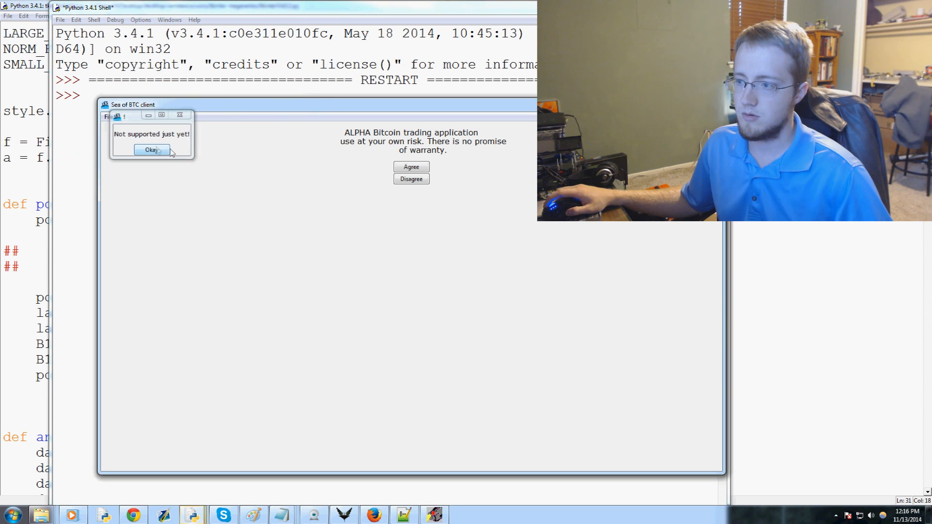
{"action": "left_click", "coordinate": [153, 150]}
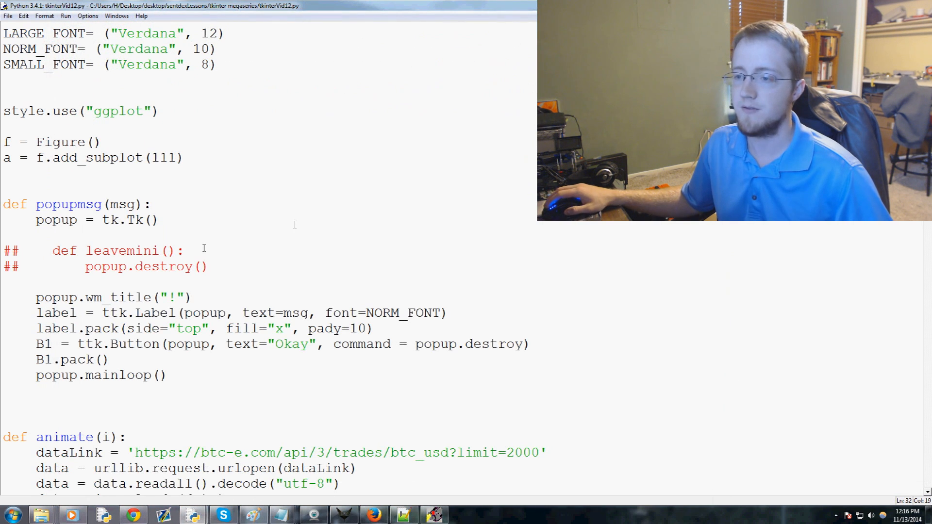
{"action": "left_click_drag", "start_coordinate": [52, 250], "coordinate": [151, 251]}
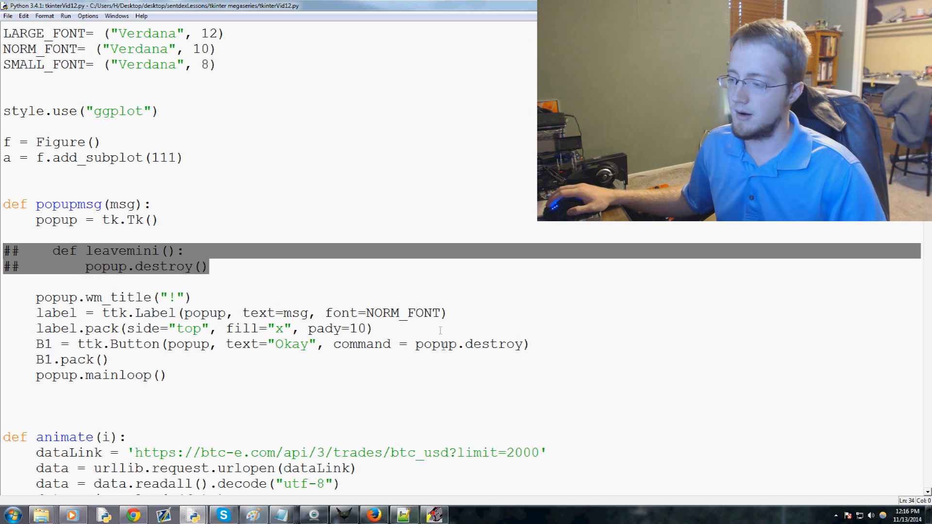
Delete the commented-out leavemini lines and confirm saving before the run
{"action": "left_click", "coordinate": [104, 250]}
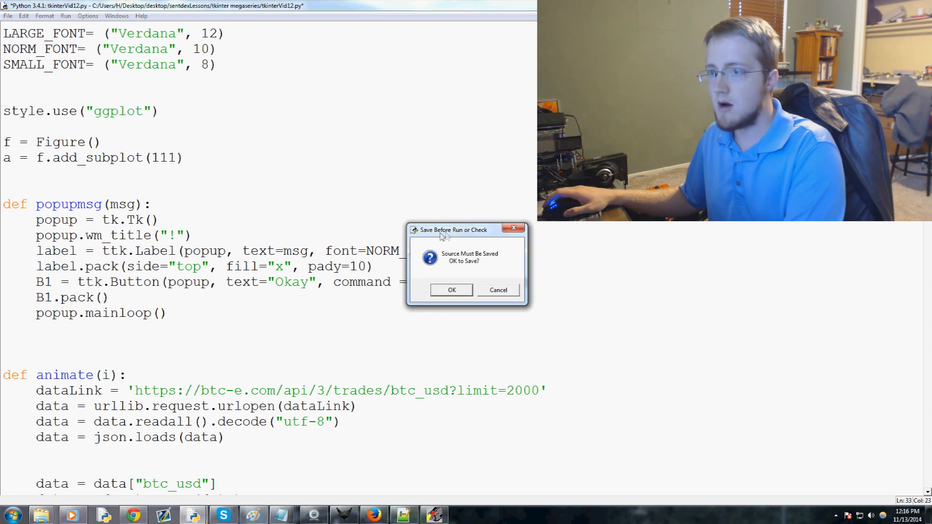
{"action": "left_click", "coordinate": [451, 290]}
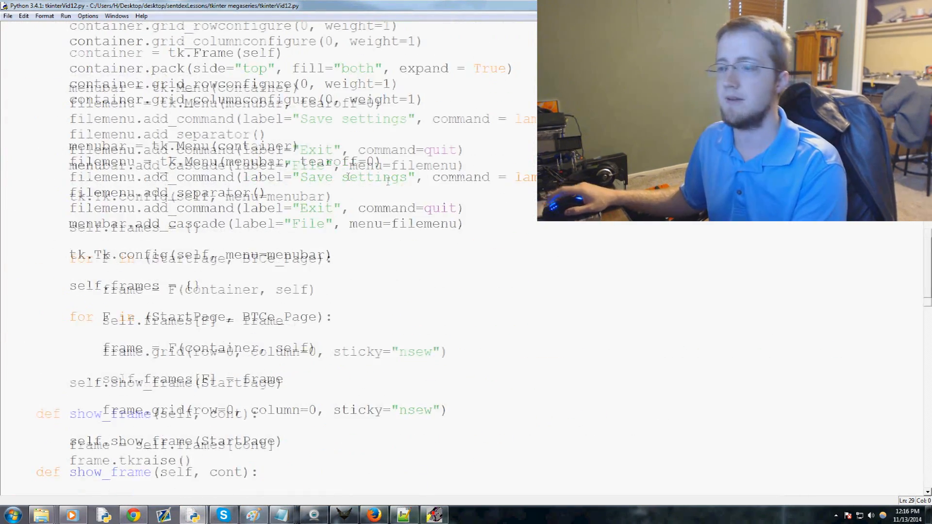
{"action": "scroll", "scroll_direction": "down", "scroll_amount": 3}
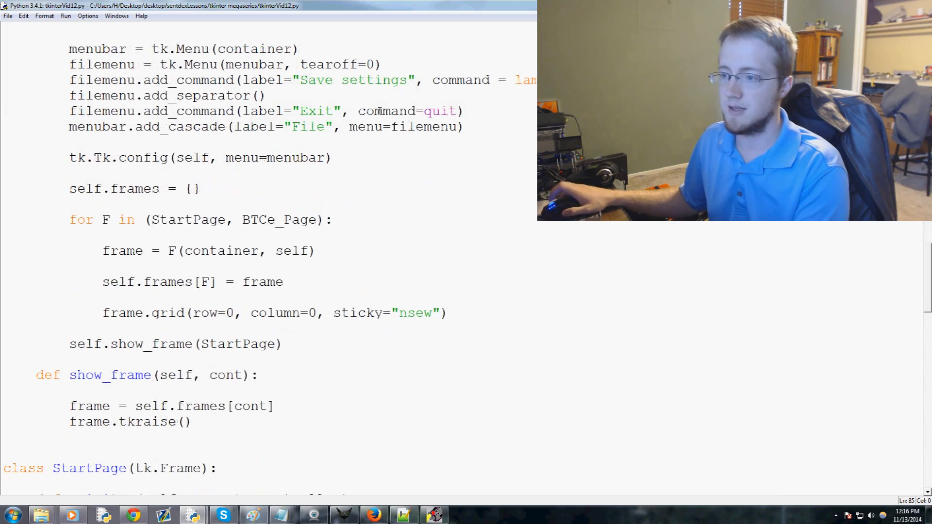
{"action": "scroll", "scroll_direction": "down", "scroll_amount": 3}
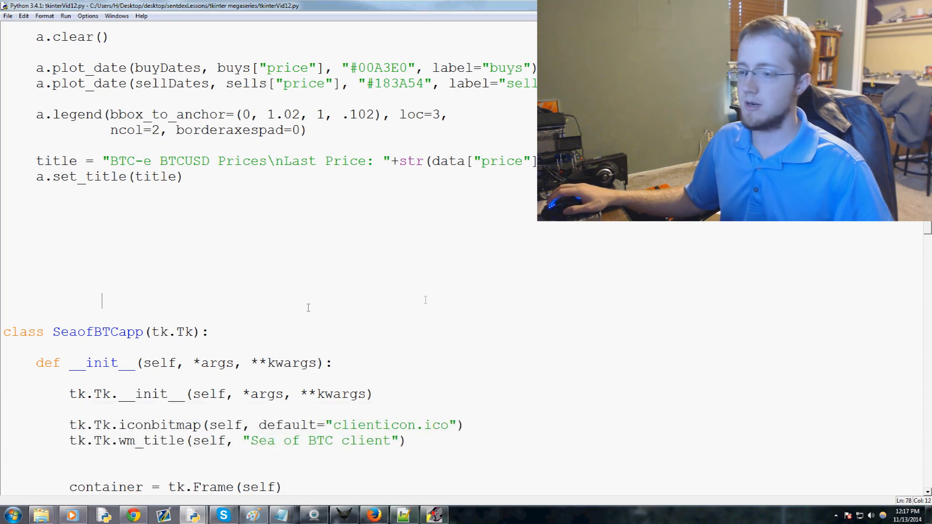
{"action": "scroll", "scroll_direction": "down", "scroll_amount": 3}
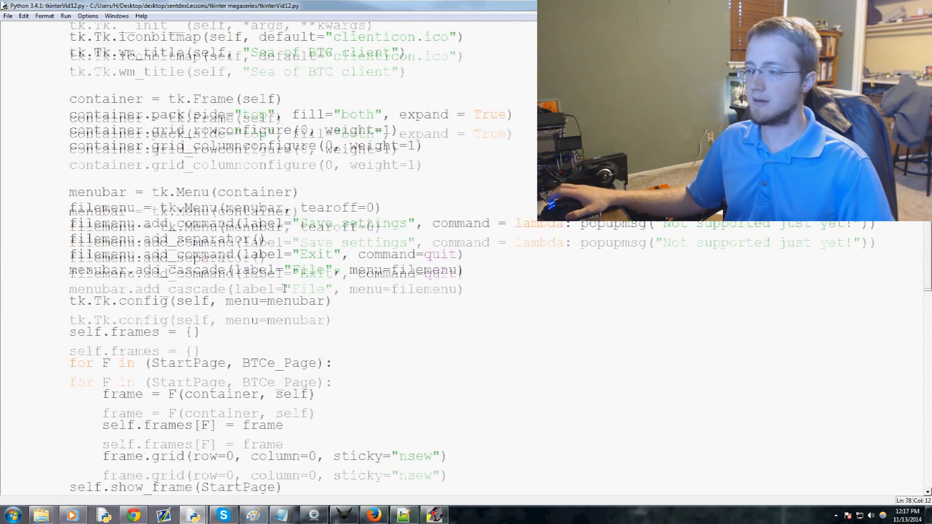
{"action": "scroll", "scroll_direction": "down", "scroll_amount": 3}
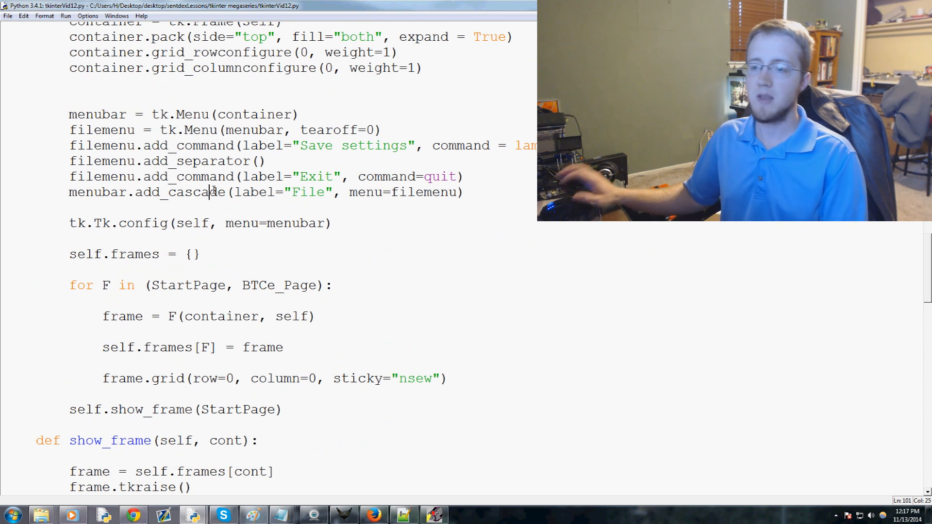